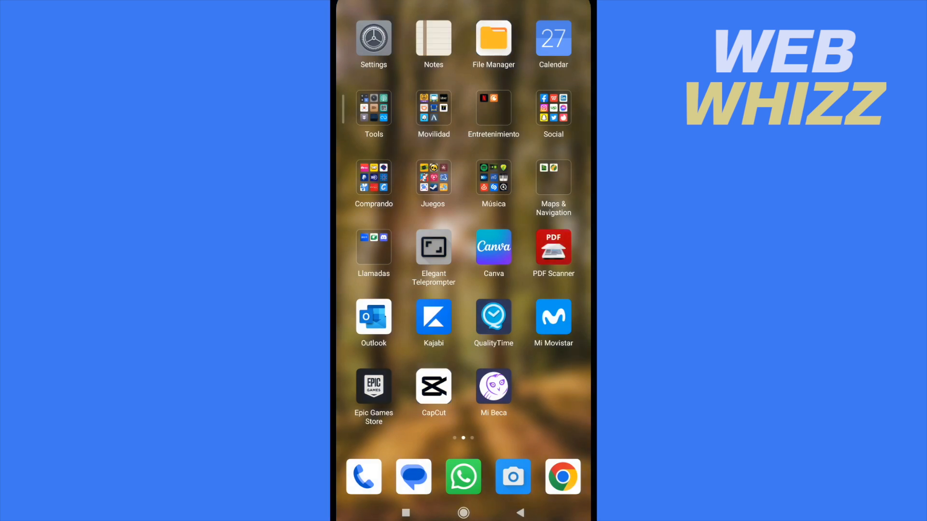
- Launch Zoom from the Llamadas folder on the Android home screen
{"action": "left_click", "coordinate": [374, 247]}
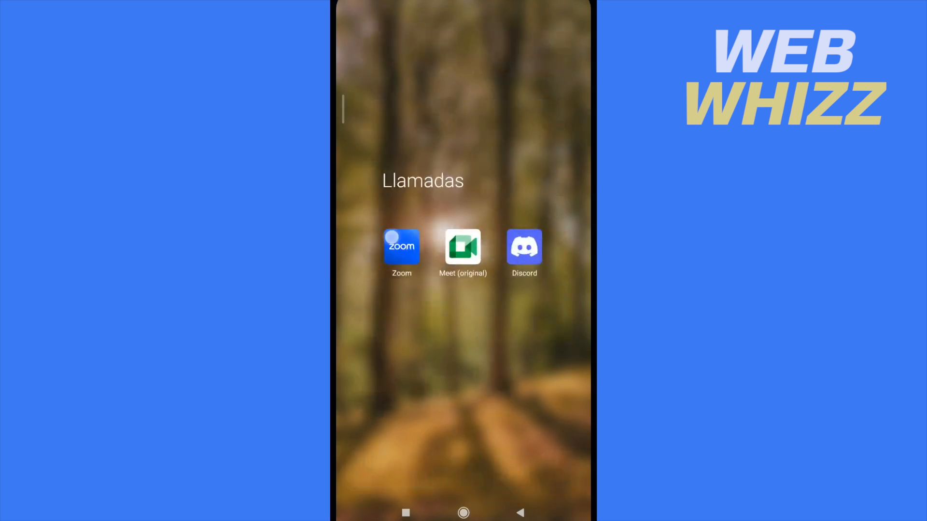
{"action": "left_click", "coordinate": [402, 246]}
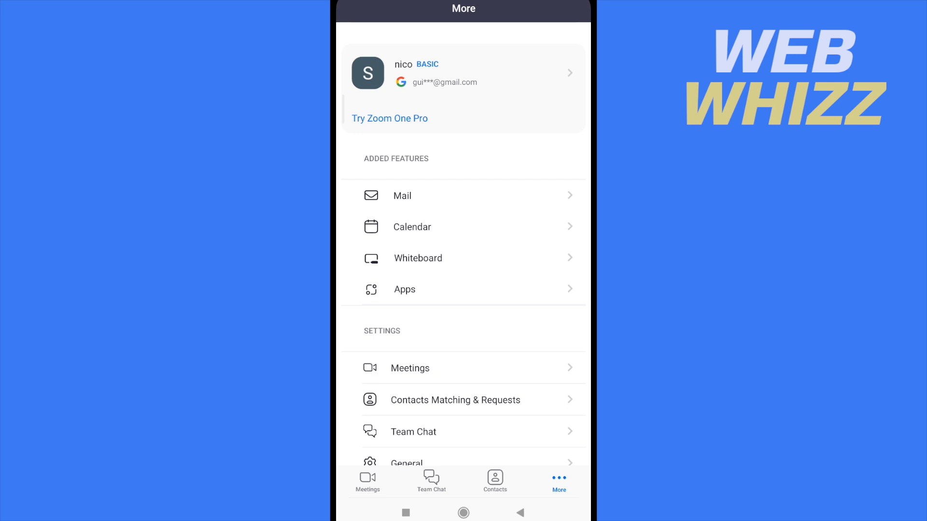
- Open the profile card to reach the Edit Name screen
{"action": "left_click", "coordinate": [463, 73]}
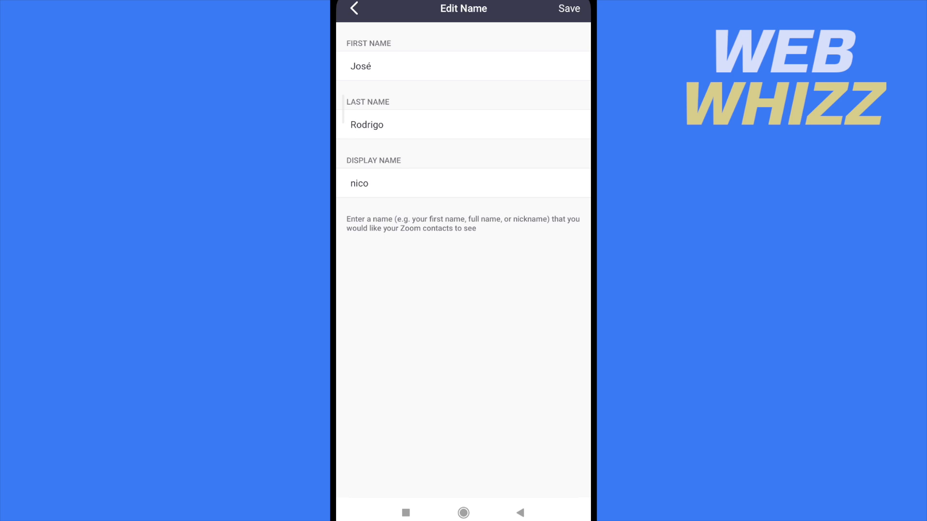
- Replace the first and last names with new text such as 'gehydh'
{"action": "left_click", "coordinate": [372, 67]}
{"action": "type", "text": "jejudjdd"}
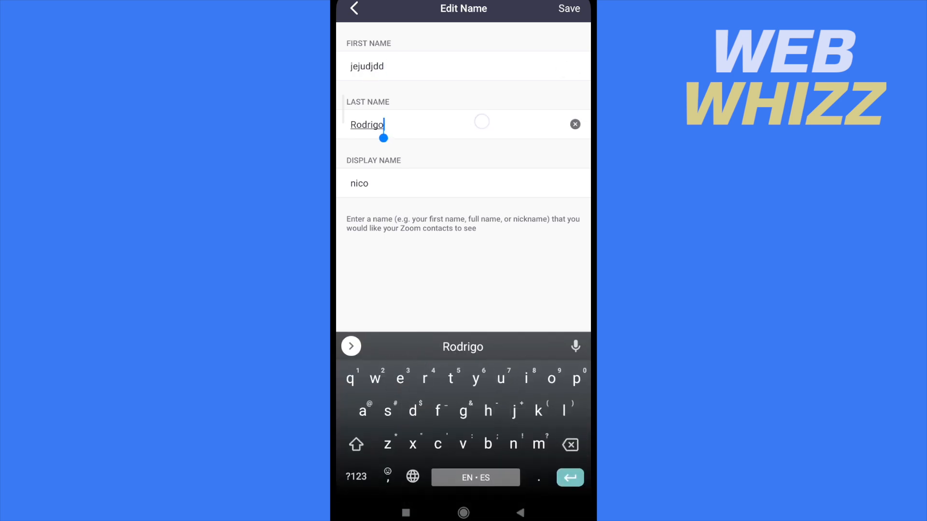
{"action": "type", "text": "gehydhs"}
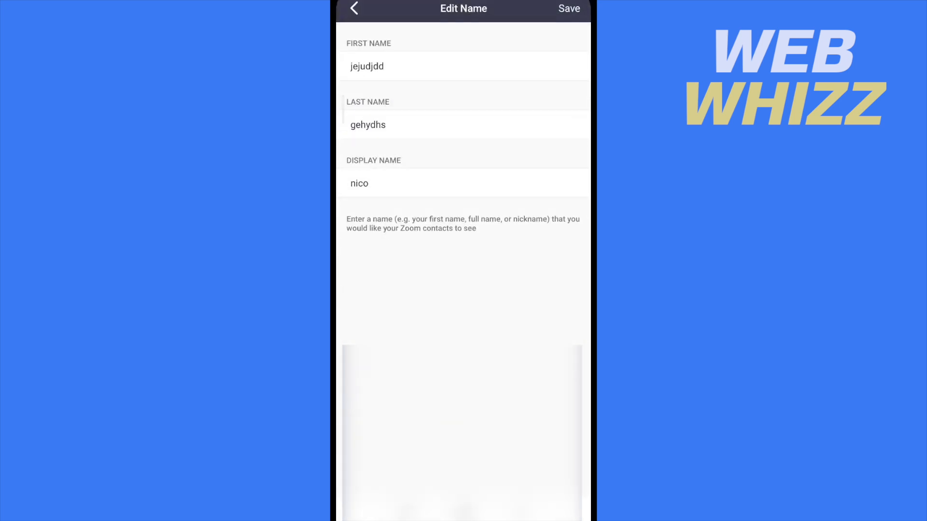
{"action": "left_click", "coordinate": [359, 183]}
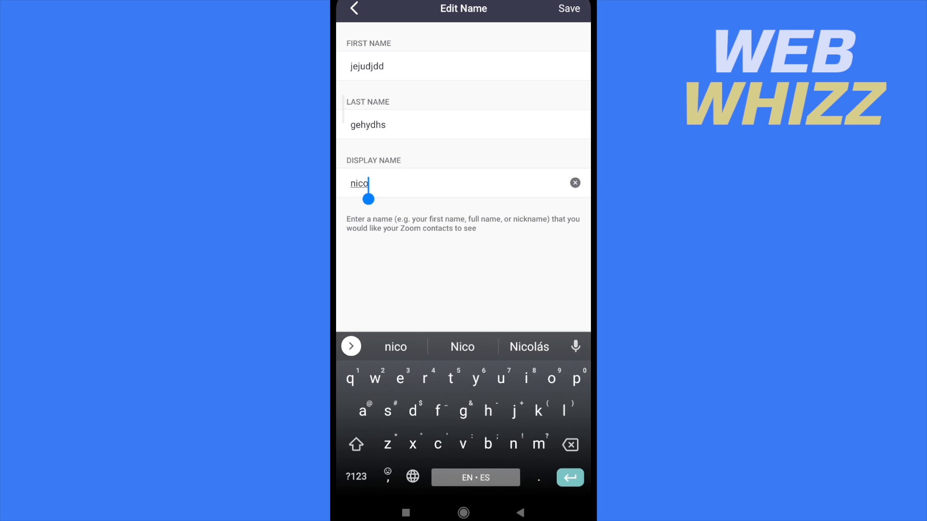
- Clear the display name 'nico' and enter 'Sebastian' instead
{"action": "left_click", "coordinate": [574, 183]}
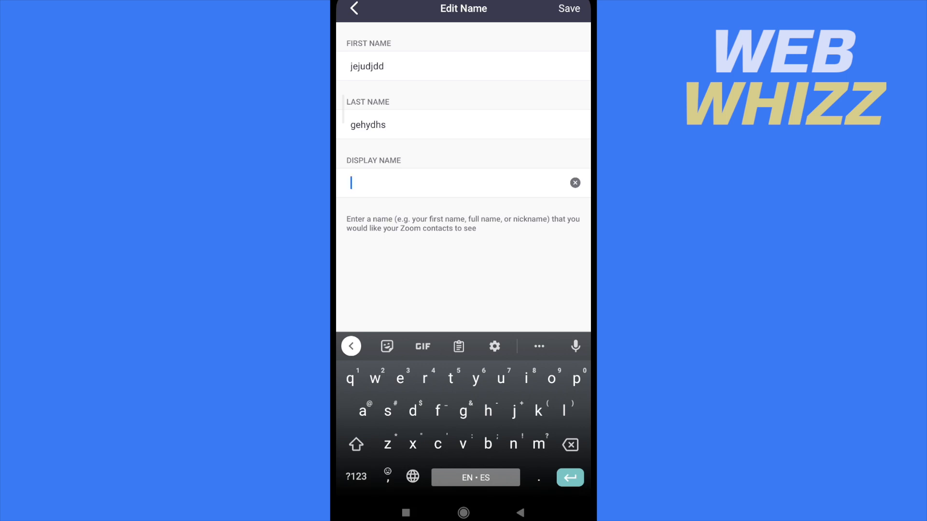
{"action": "type", "text": "Sebastian"}
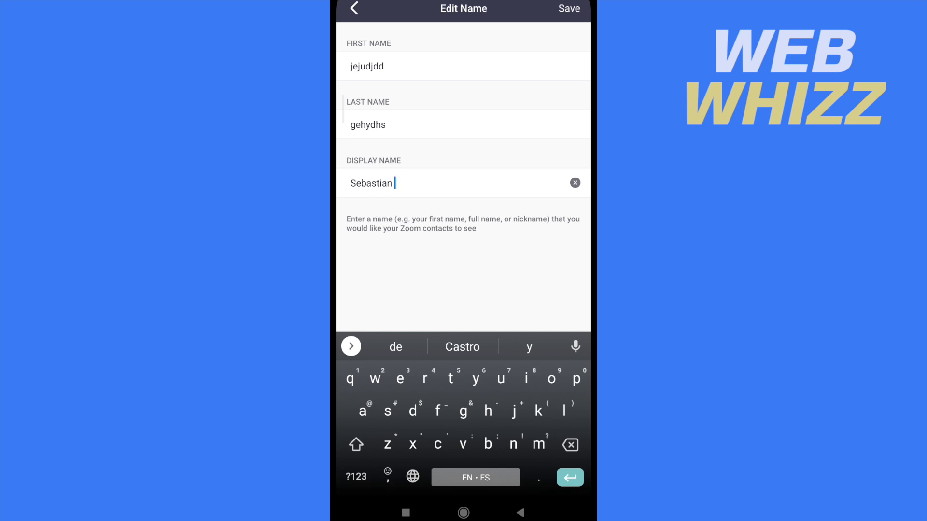
{"action": "left_click", "coordinate": [384, 66]}
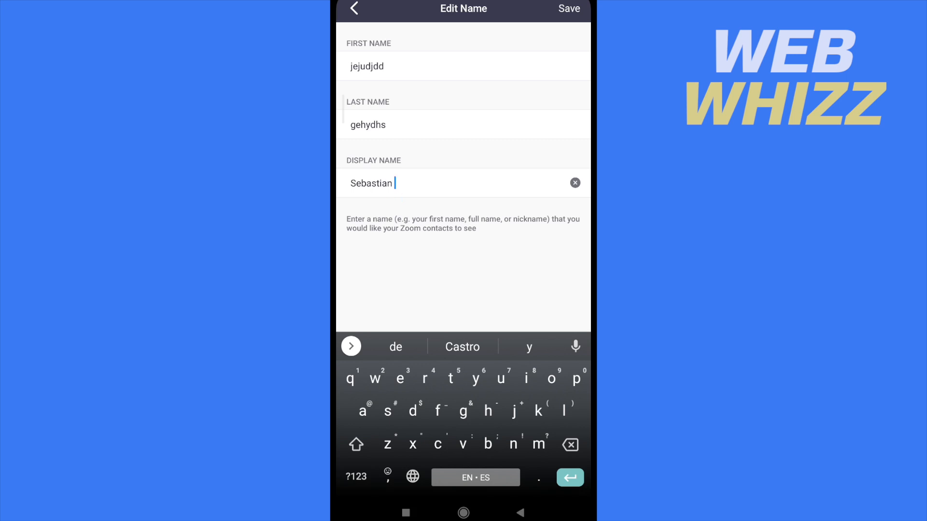
- Save the Edit Name changes and return to My Profile showing Sebastian
{"action": "left_click", "coordinate": [563, 9]}
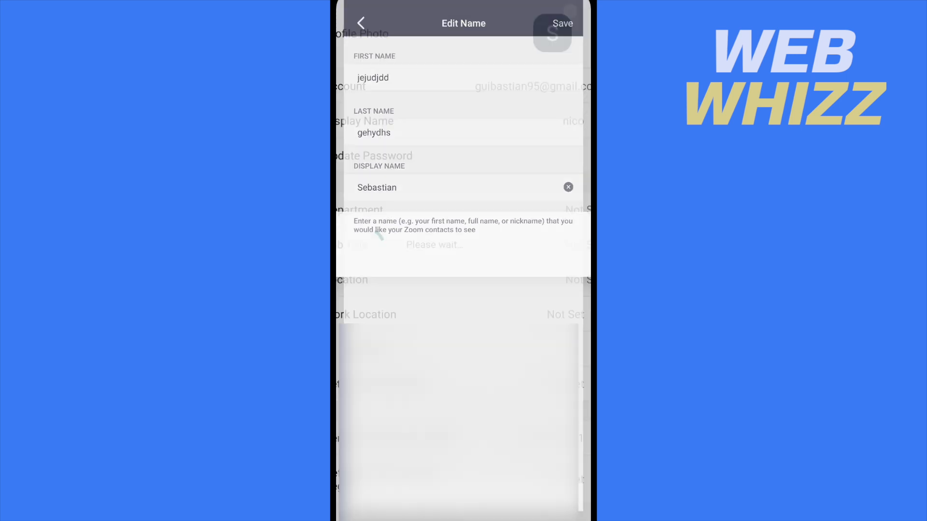
{"action": "left_click", "coordinate": [562, 23]}
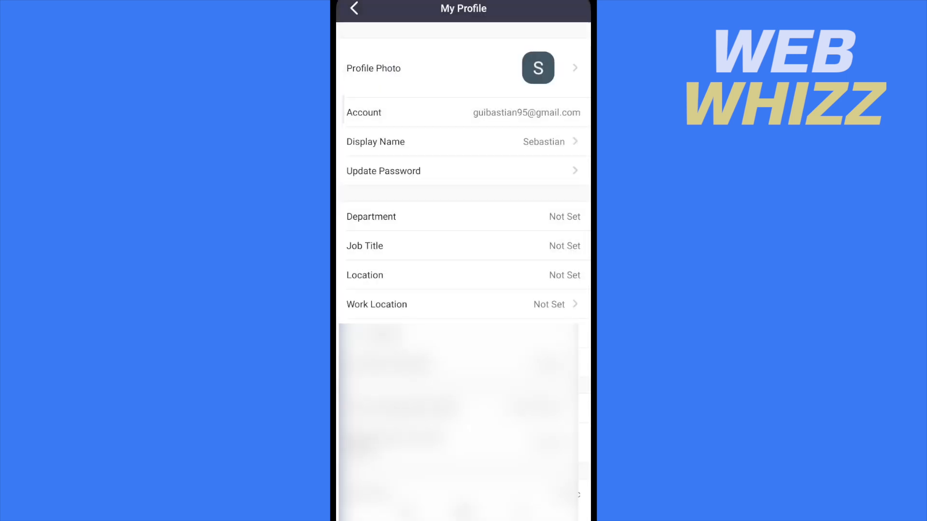